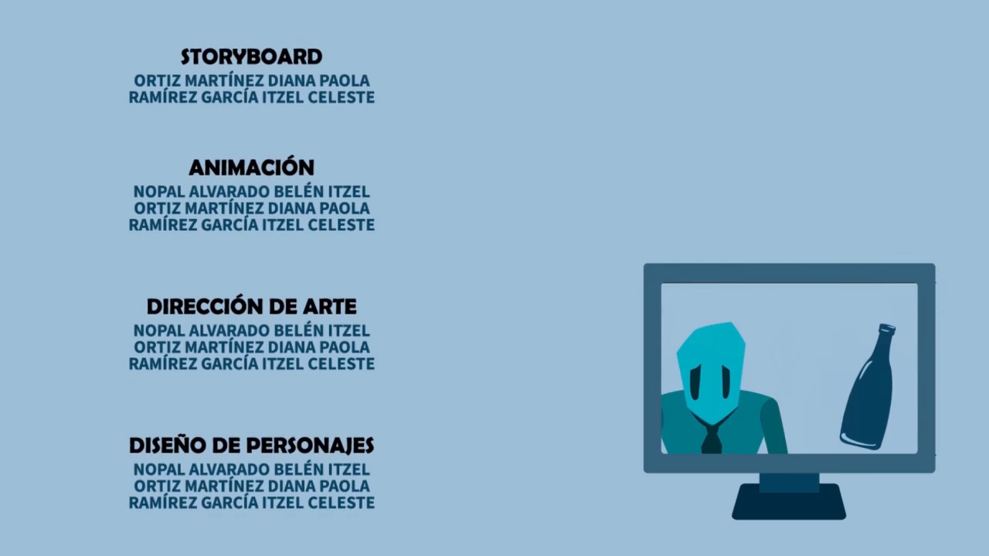
scroll("down", 3)
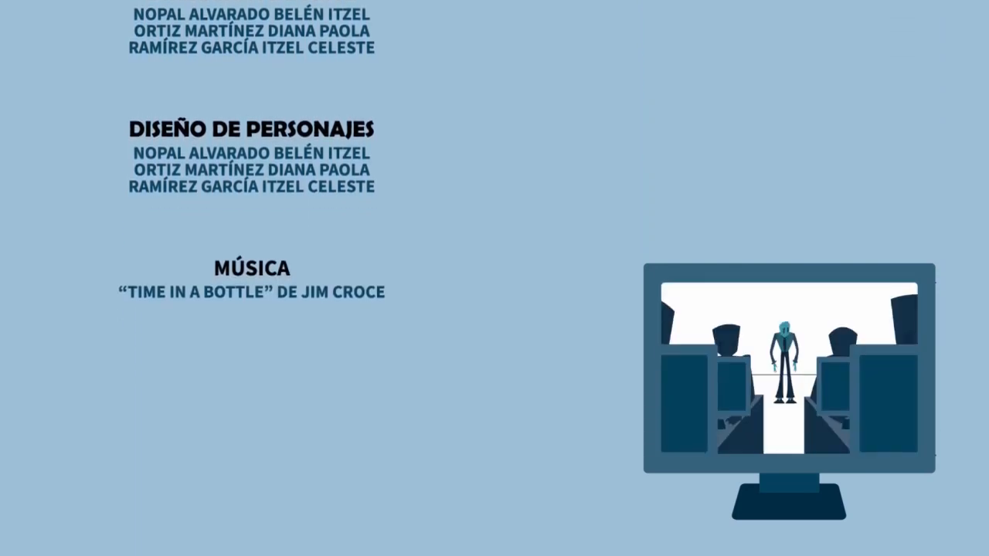